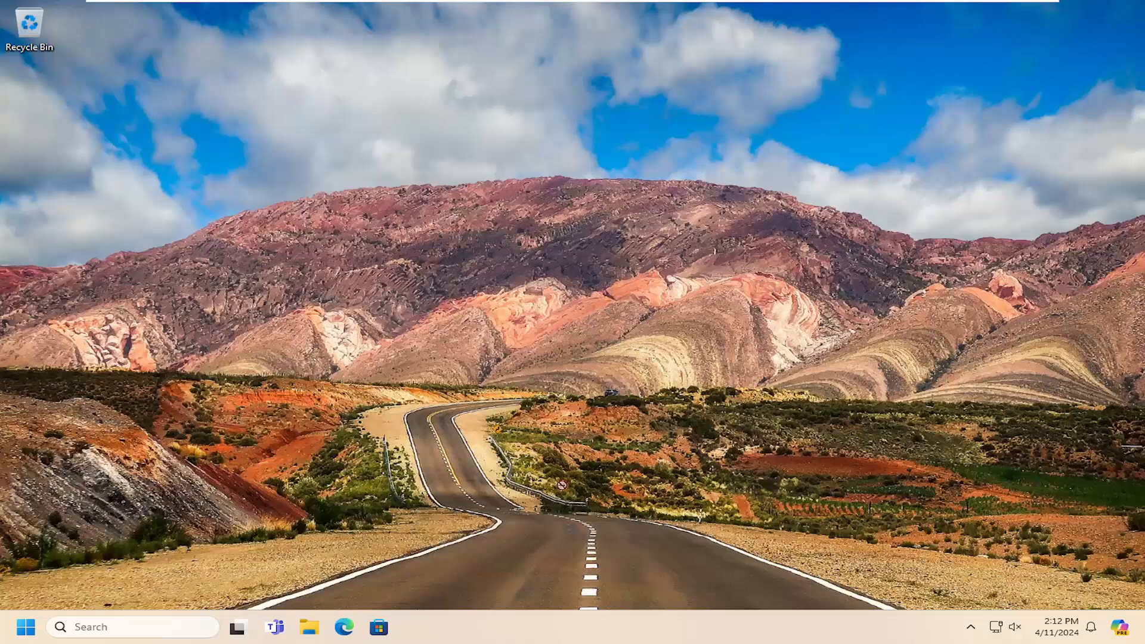
{"action": "mouse_move", "coordinate": [345, 634]}
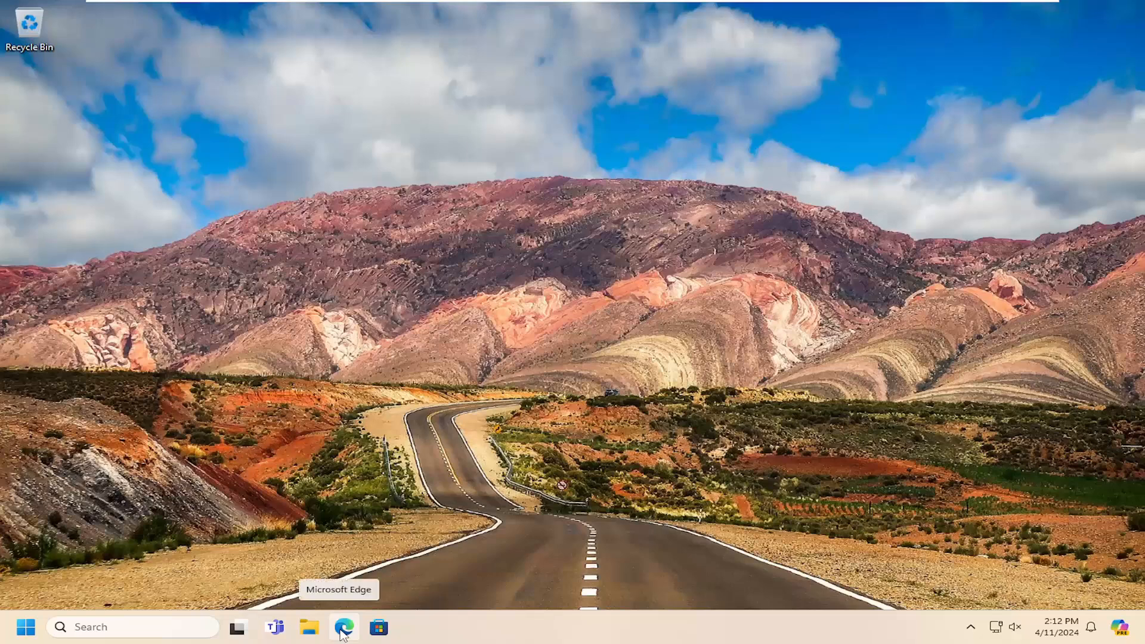
Launch Microsoft Edge from the taskbar, opening the Google home page.
{"action": "left_click", "coordinate": [343, 630]}
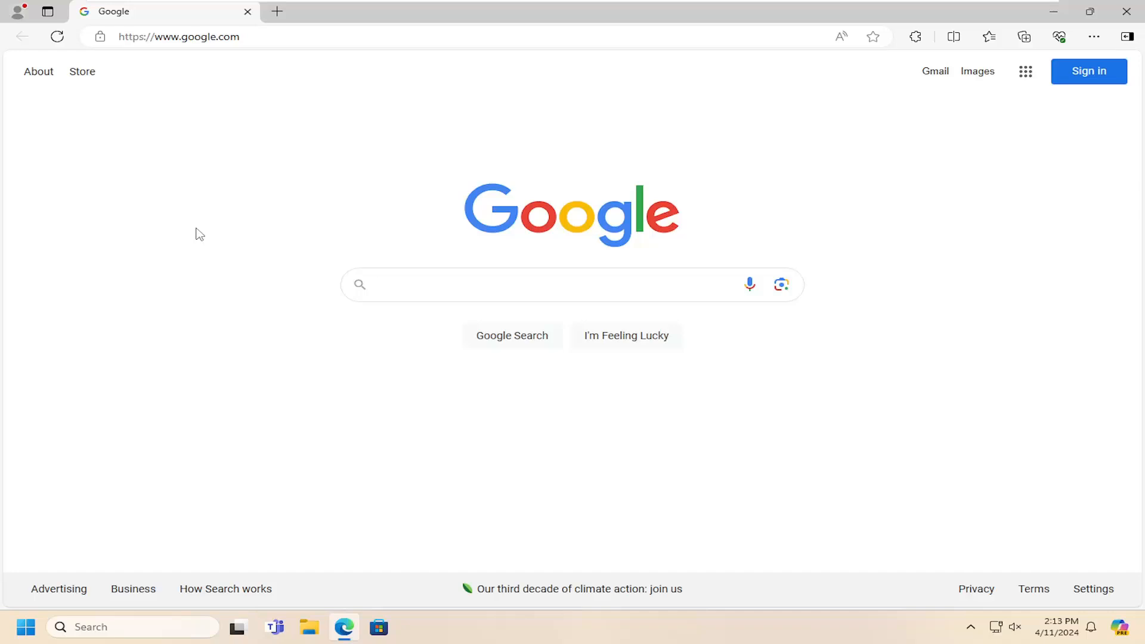
{"action": "mouse_move", "coordinate": [187, 191]}
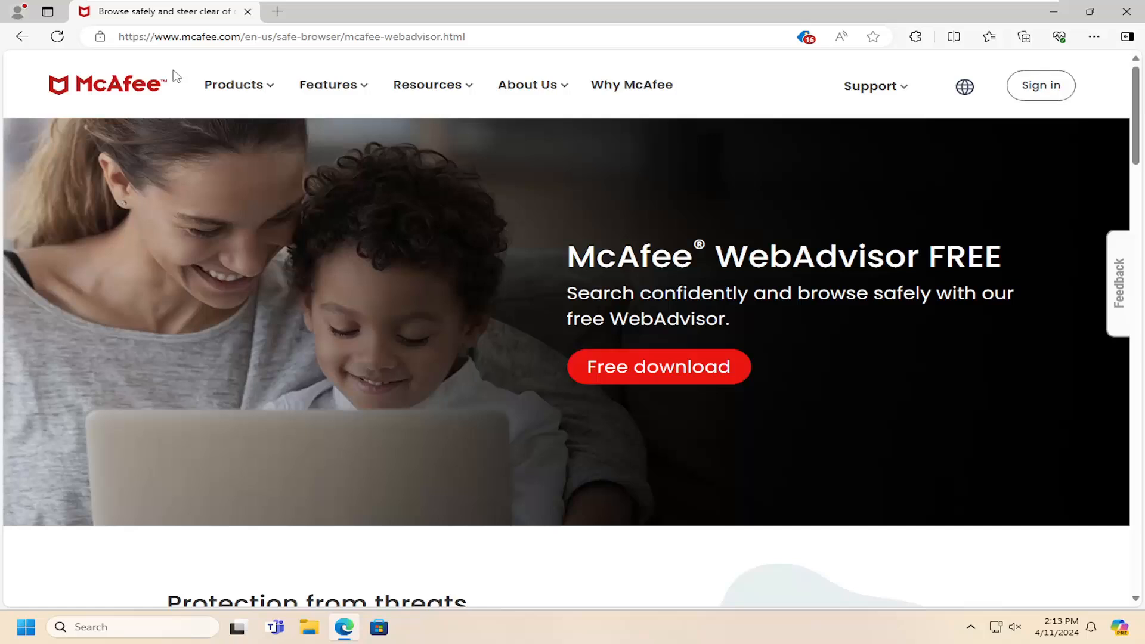
{"action": "mouse_move", "coordinate": [271, 142]}
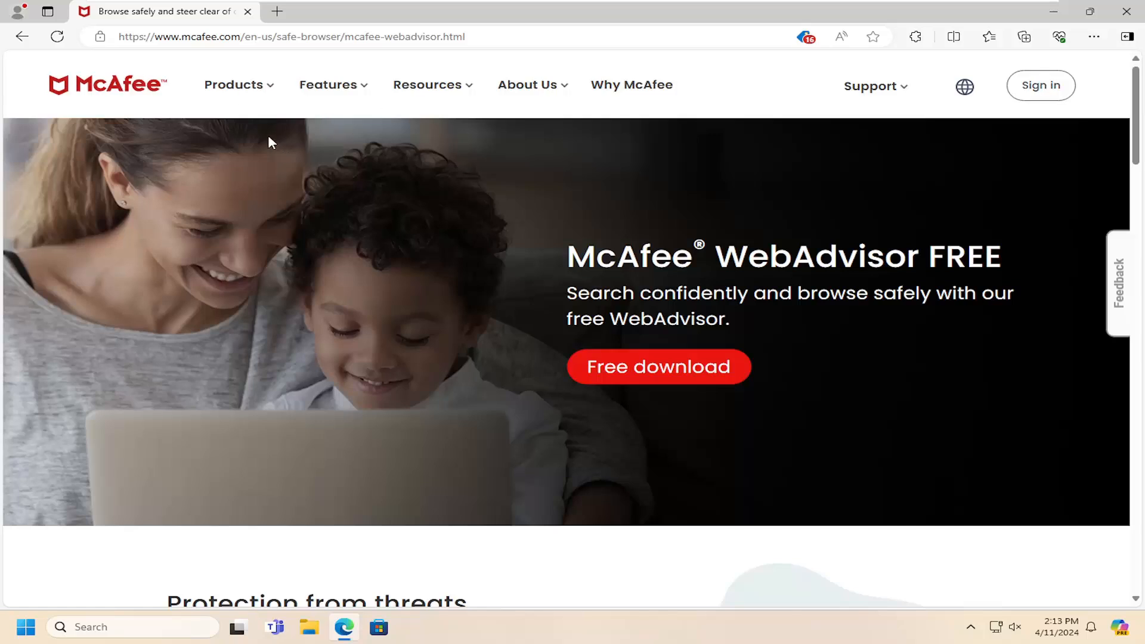
{"action": "mouse_move", "coordinate": [255, 204]}
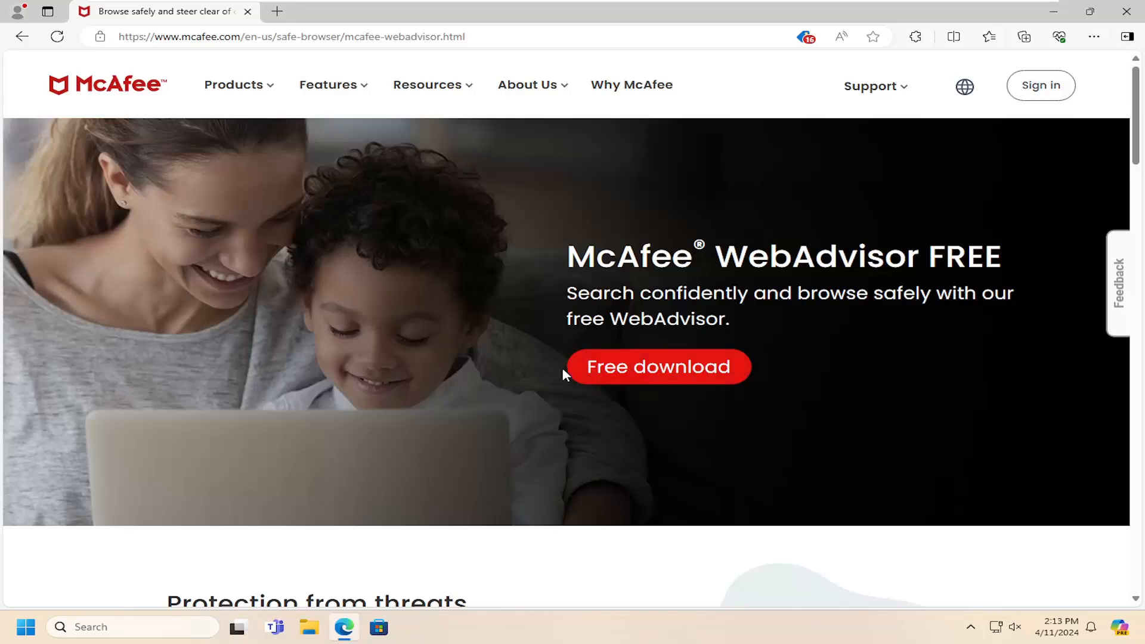
{"action": "mouse_move", "coordinate": [554, 392]}
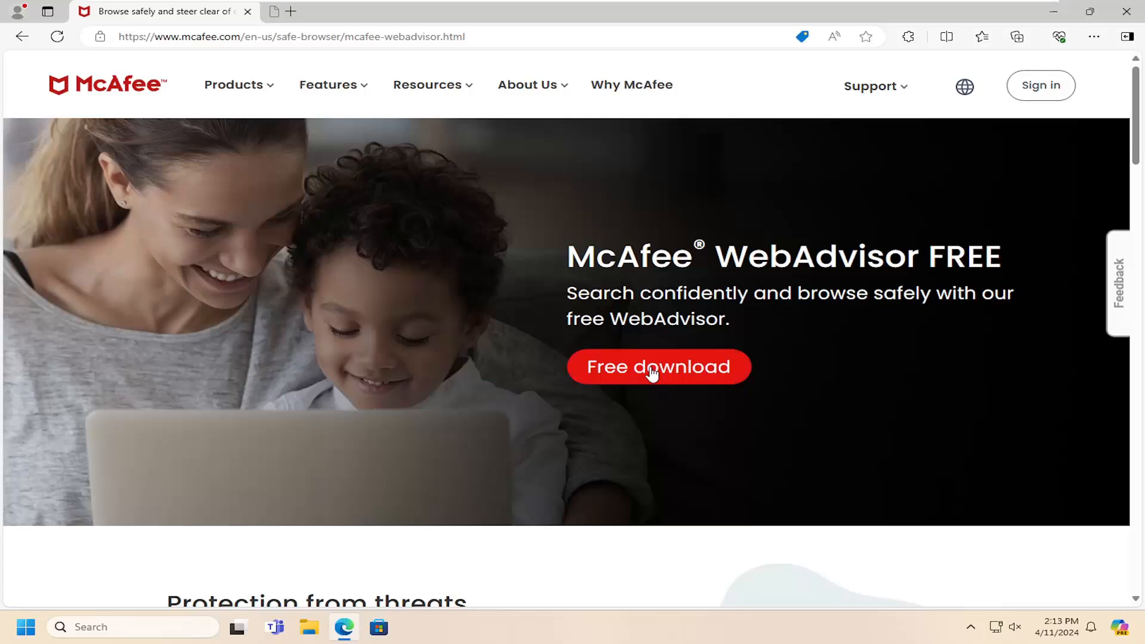
Download WebAdvisorInstaller.exe via Free download and run it from Downloads.
{"action": "left_click", "coordinate": [653, 367]}
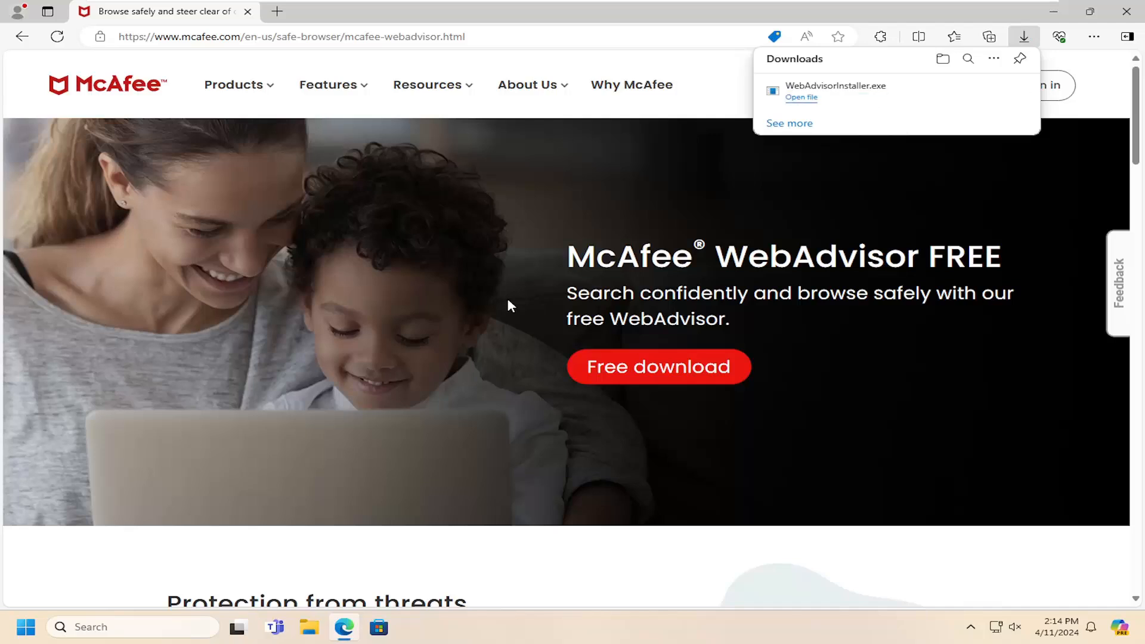
{"action": "left_click", "coordinate": [801, 97]}
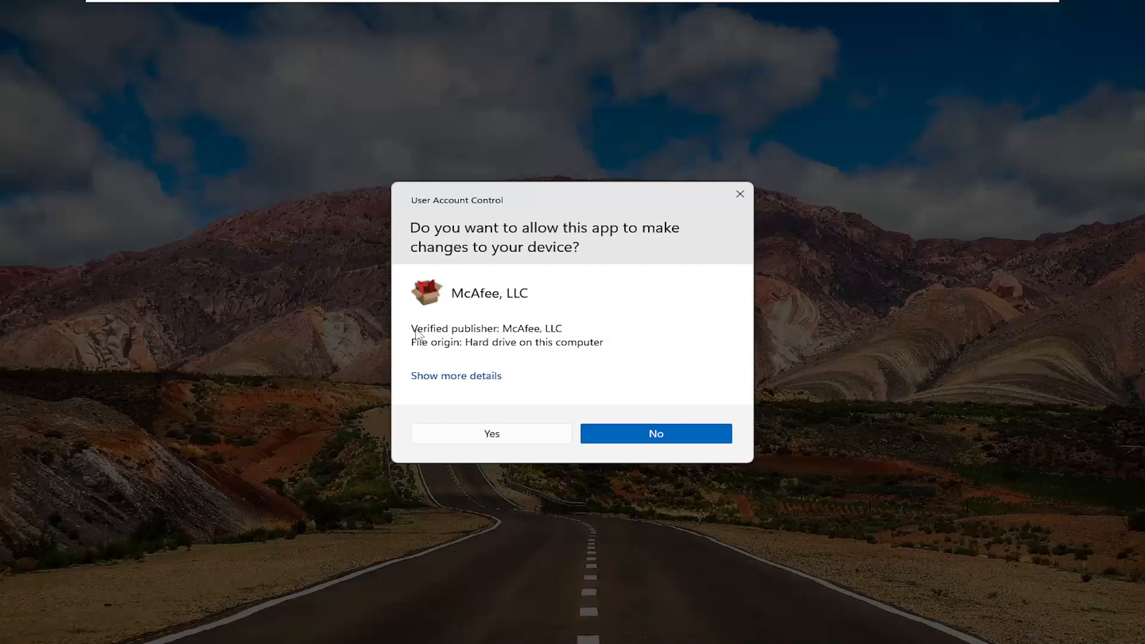
{"action": "mouse_move", "coordinate": [492, 424]}
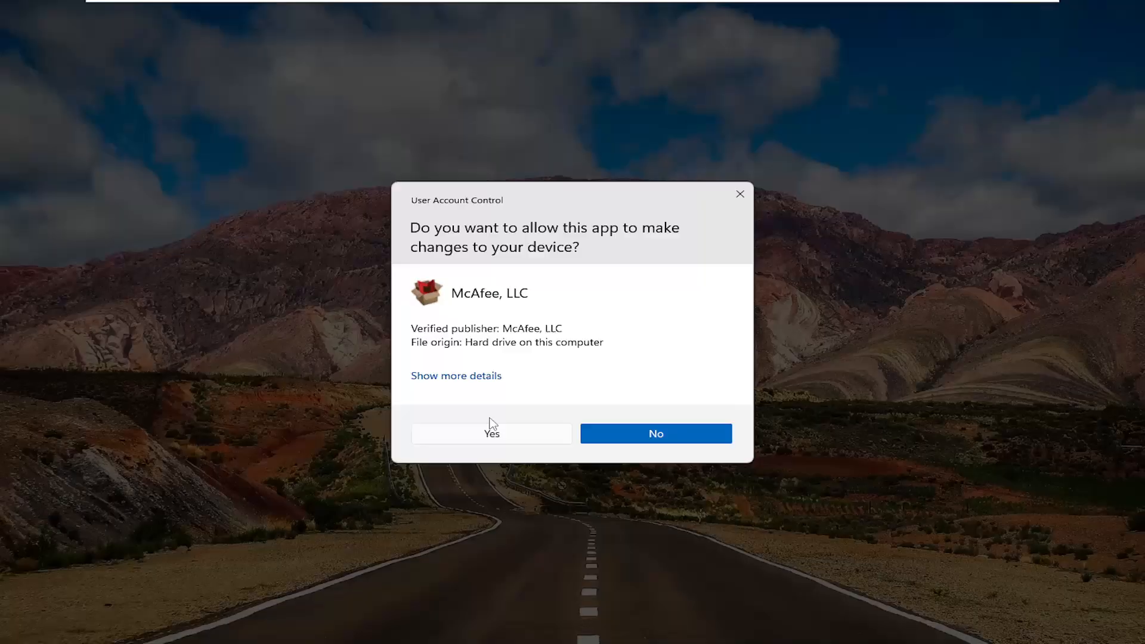
Allow the McAfee installer, accept the license, install WebAdvisor, and finish with Done.
{"action": "left_click", "coordinate": [492, 434]}
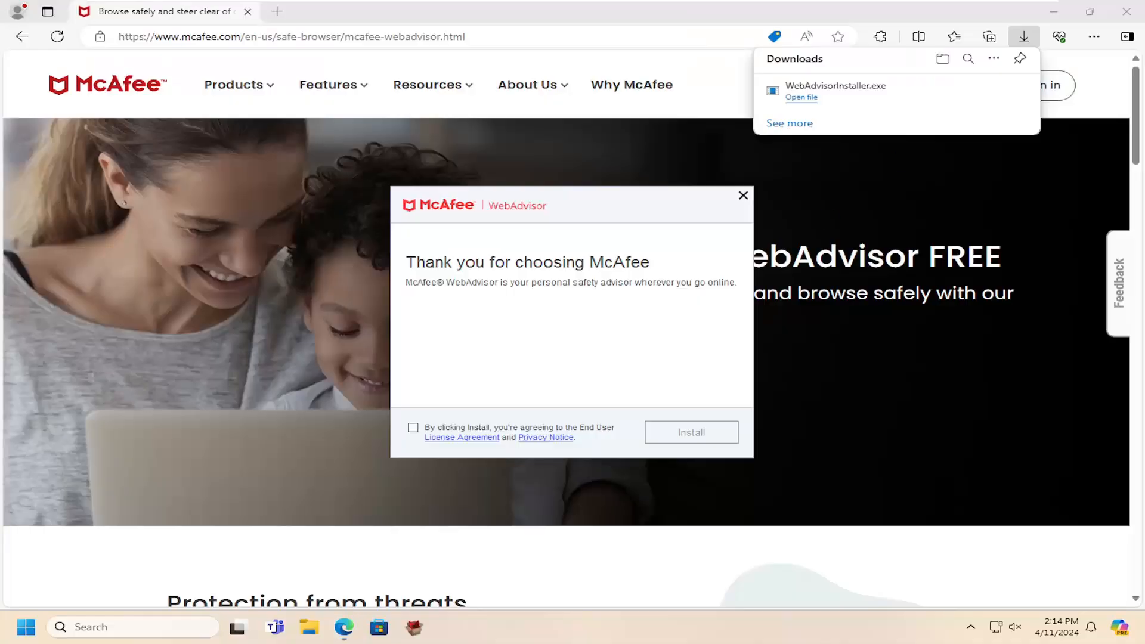
{"action": "left_click", "coordinate": [412, 427]}
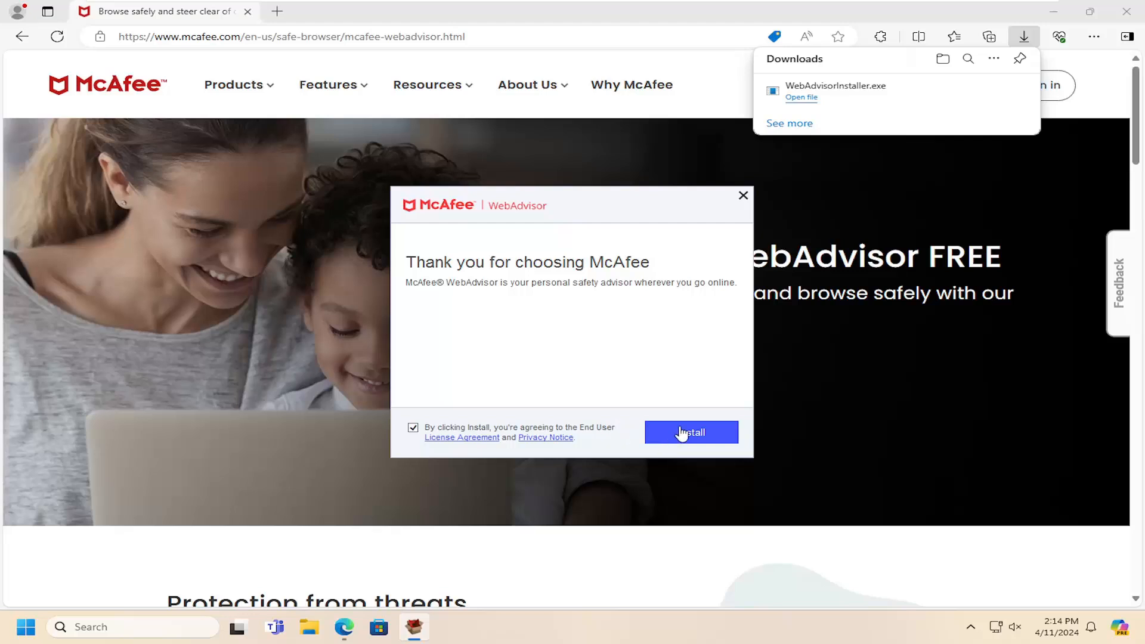
{"action": "left_click", "coordinate": [692, 432]}
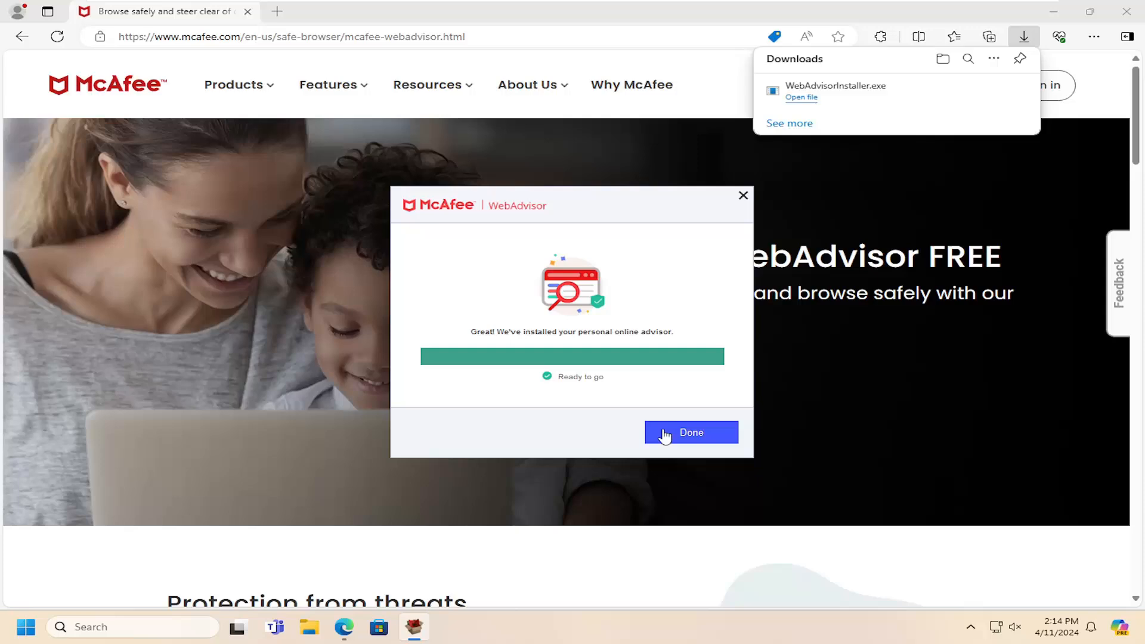
{"action": "left_click", "coordinate": [691, 433]}
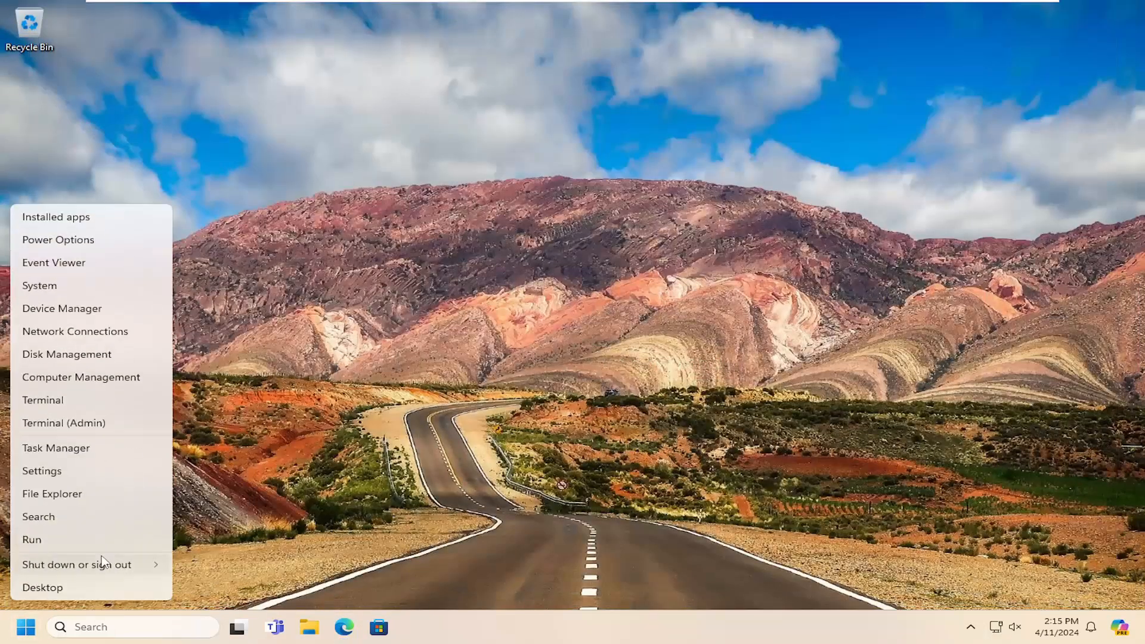
Search the Start menu for 'web' and 'mc', then launch Google Chrome.
{"action": "left_click", "coordinate": [77, 564]}
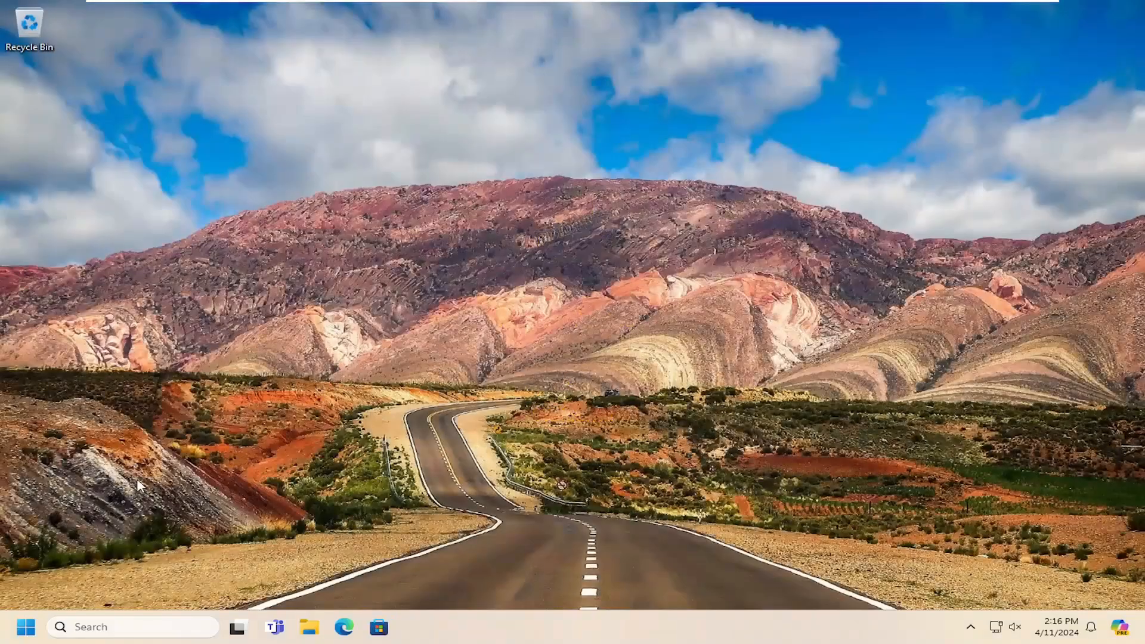
{"action": "type", "text": "web ad"}
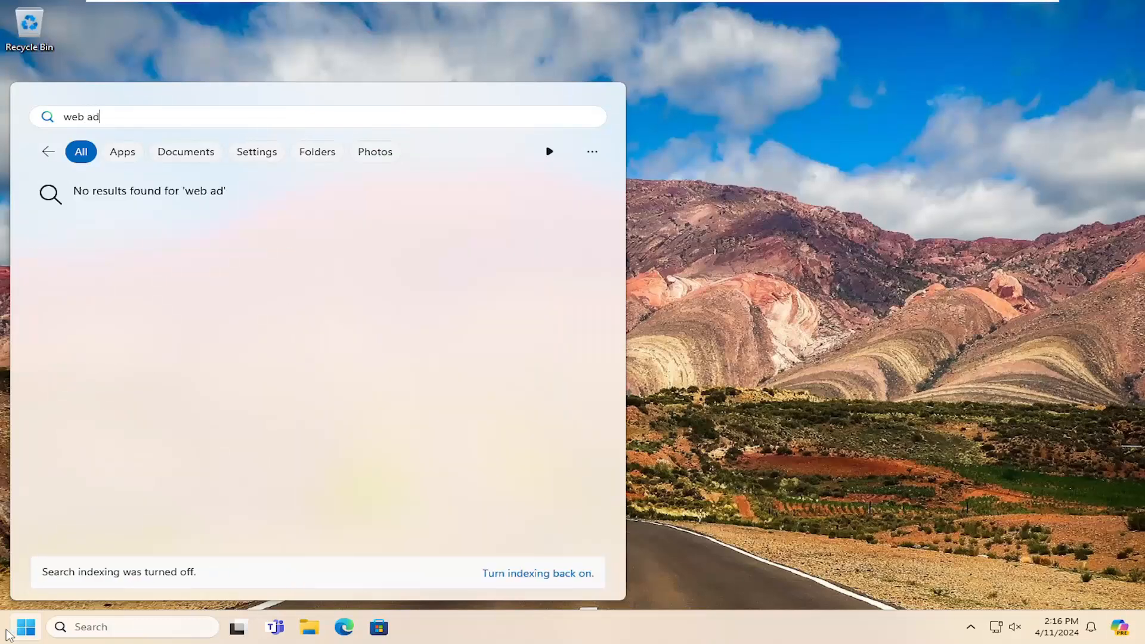
{"action": "type", "text": "mc"}
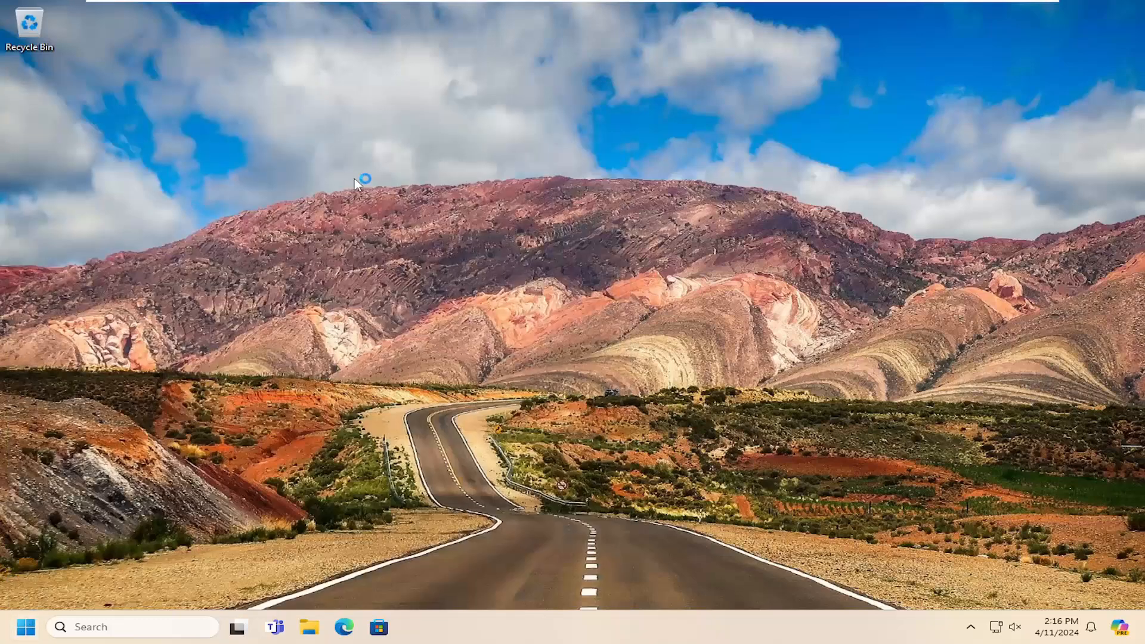
{"action": "left_click", "coordinate": [415, 626]}
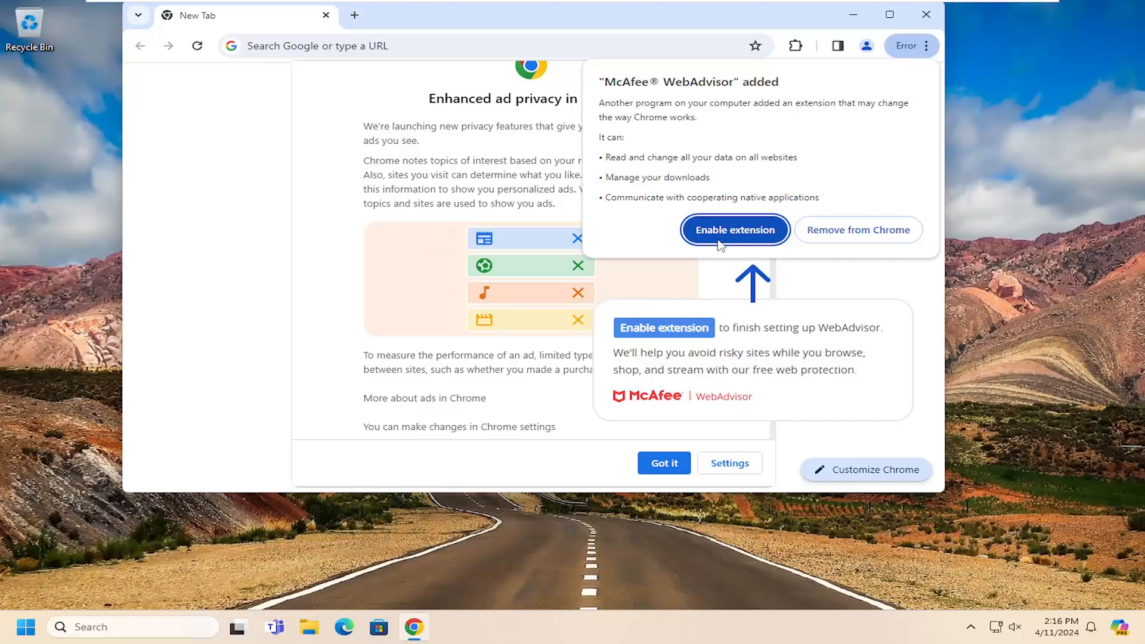
Enable the McAfee WebAdvisor extension and dismiss the ad privacy notice.
{"action": "left_click", "coordinate": [735, 230]}
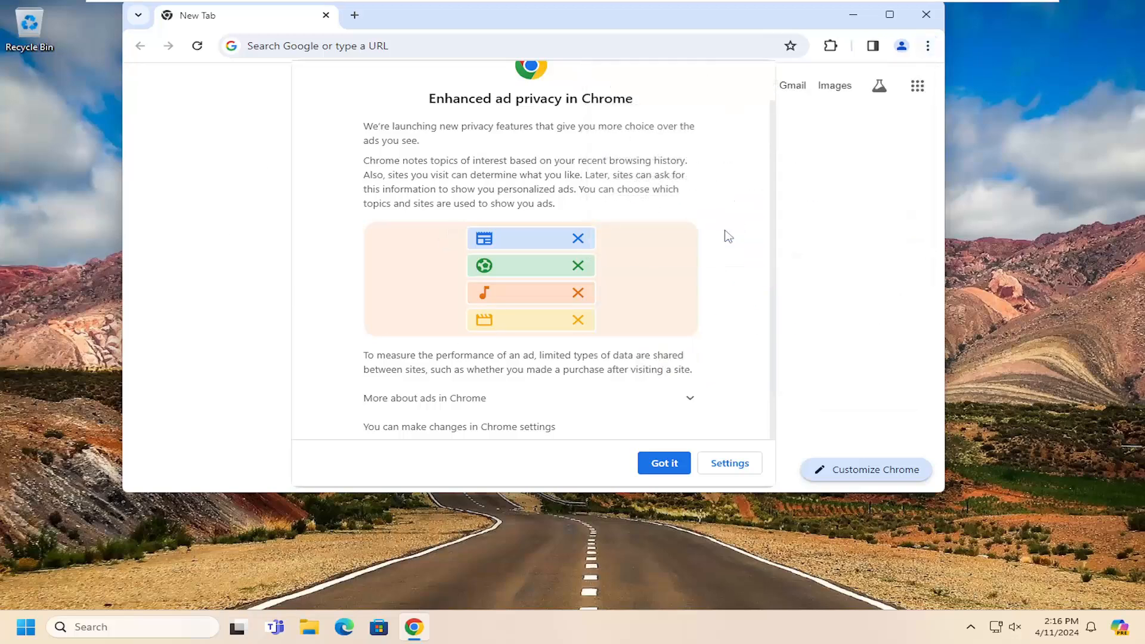
{"action": "mouse_move", "coordinate": [746, 467]}
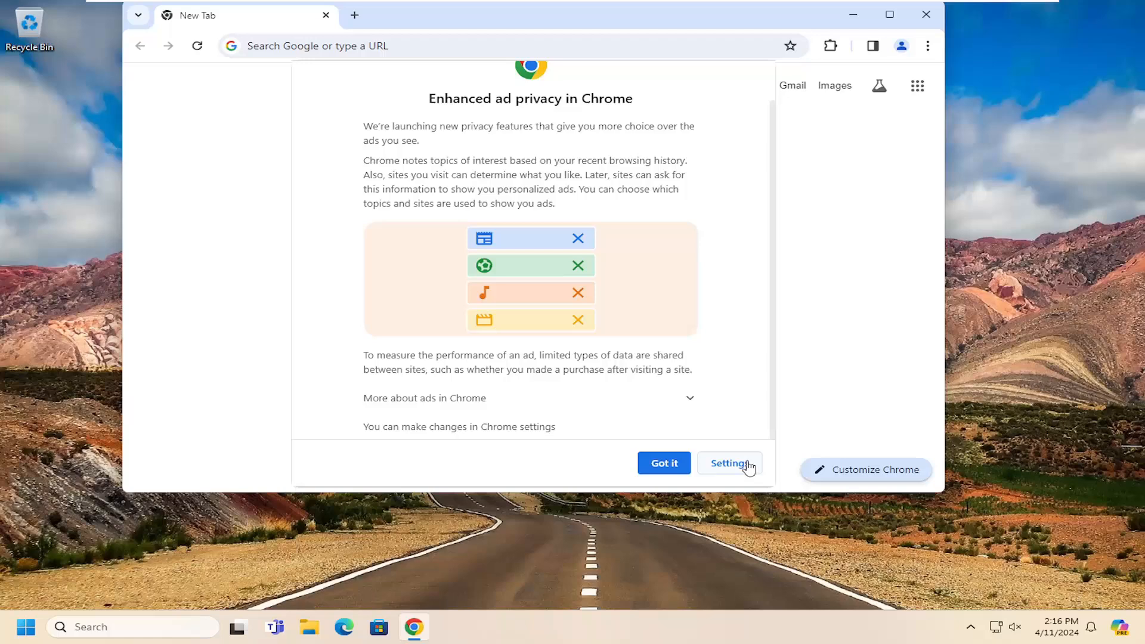
{"action": "mouse_move", "coordinate": [837, 193]}
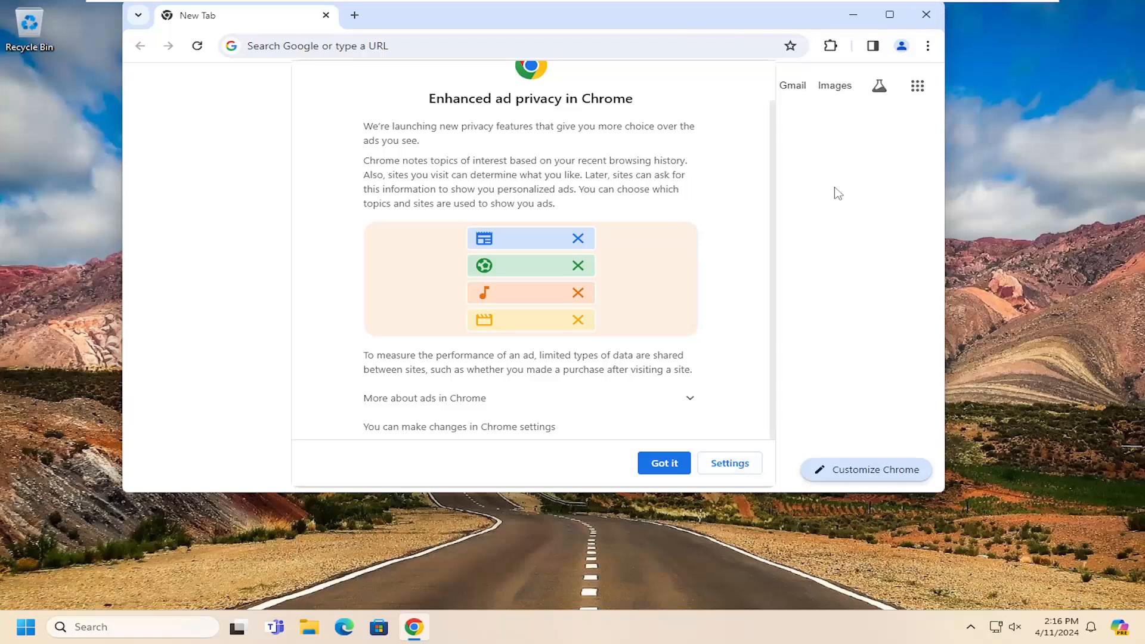
{"action": "left_click", "coordinate": [664, 463]}
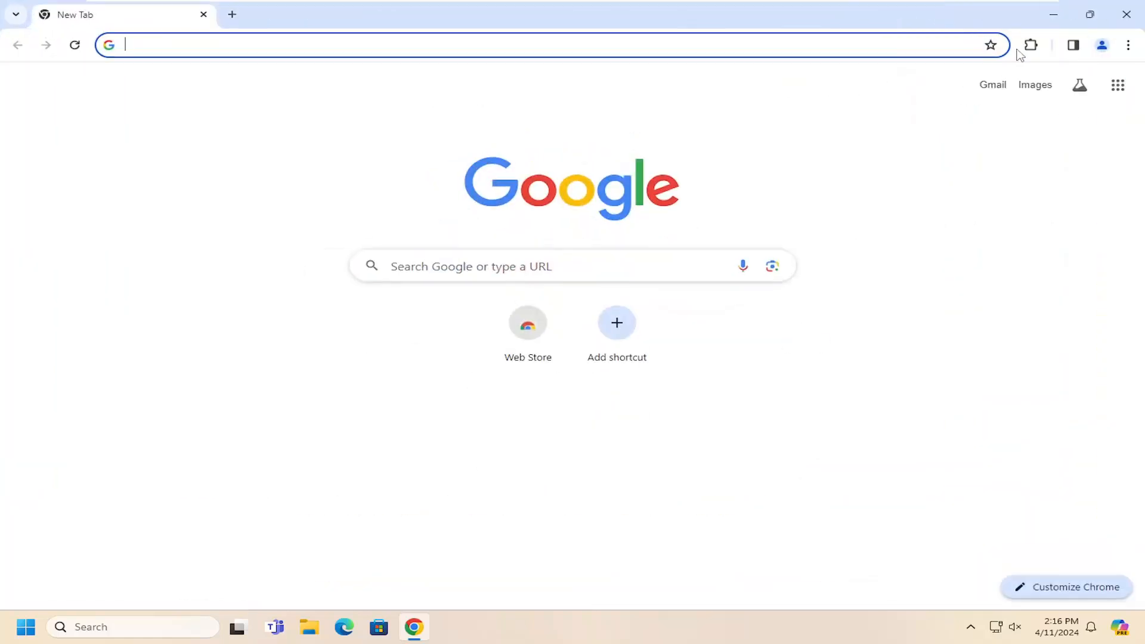
Open the McAfee WebAdvisor extension page, then the Chrome three-dot menu.
{"action": "left_click", "coordinate": [1030, 44]}
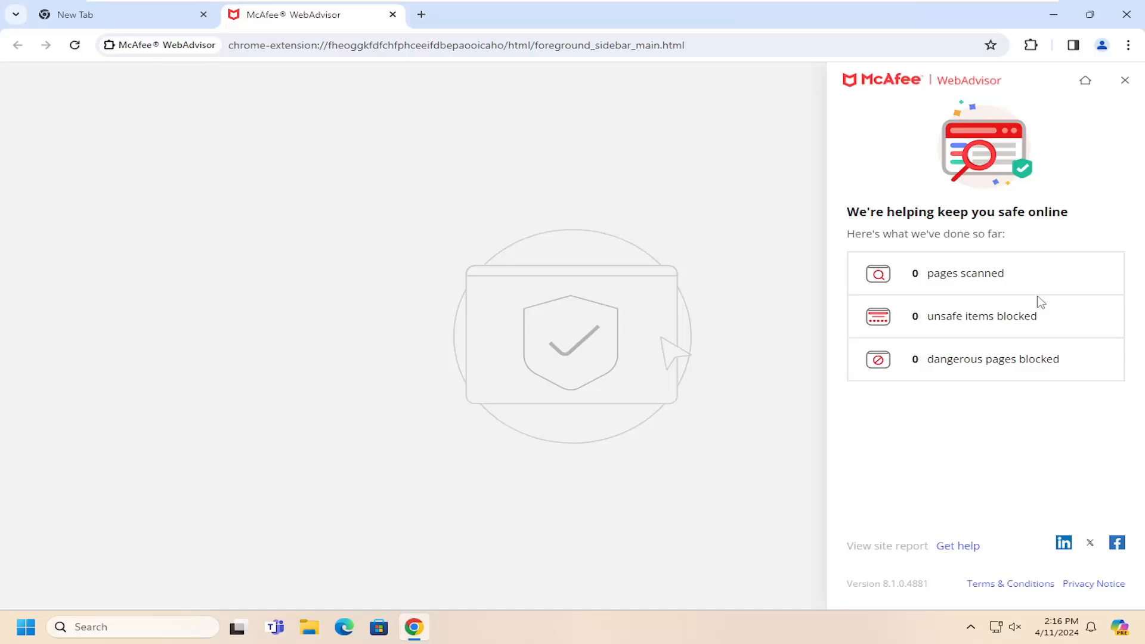
{"action": "mouse_move", "coordinate": [87, 161]}
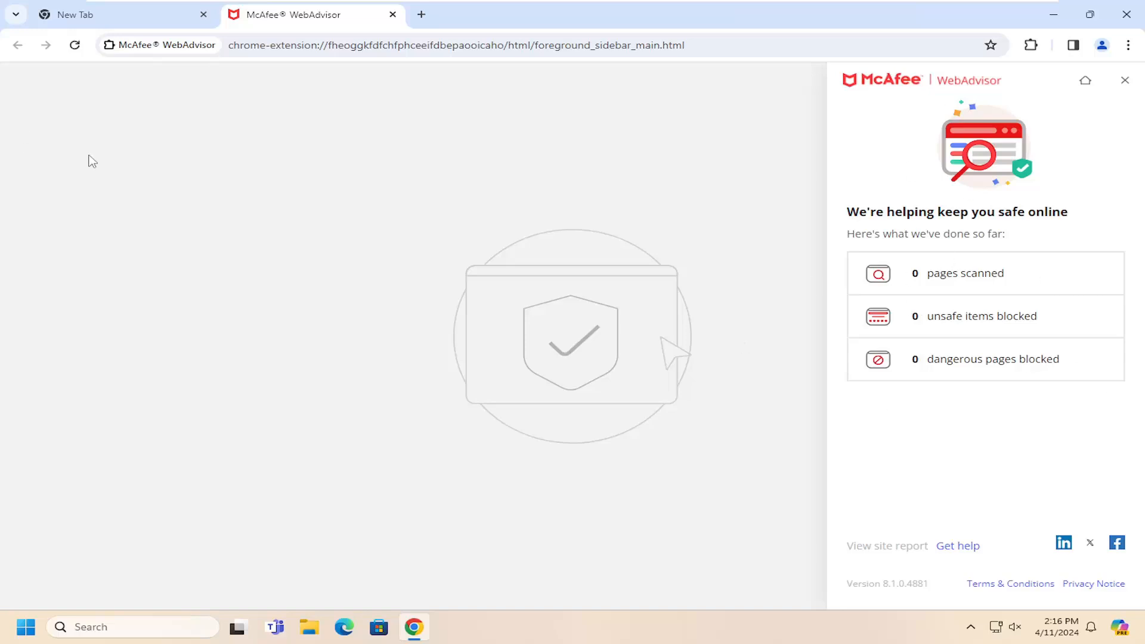
{"action": "left_click", "coordinate": [1128, 45]}
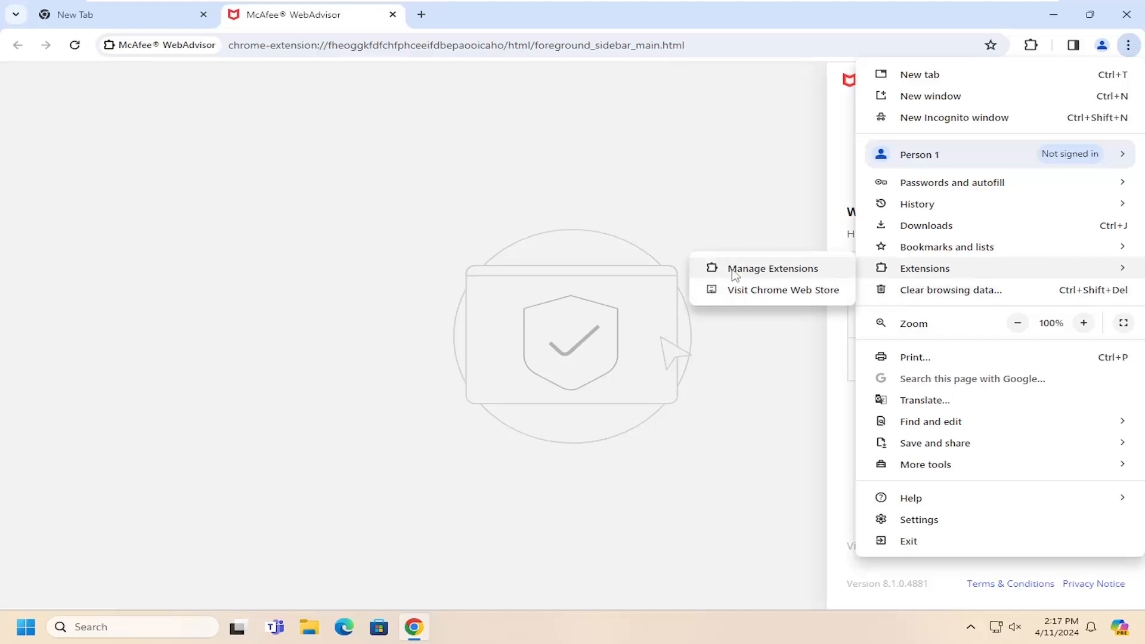
Open Manage Extensions to confirm WebAdvisor is enabled, then close Chrome.
{"action": "left_click", "coordinate": [772, 268]}
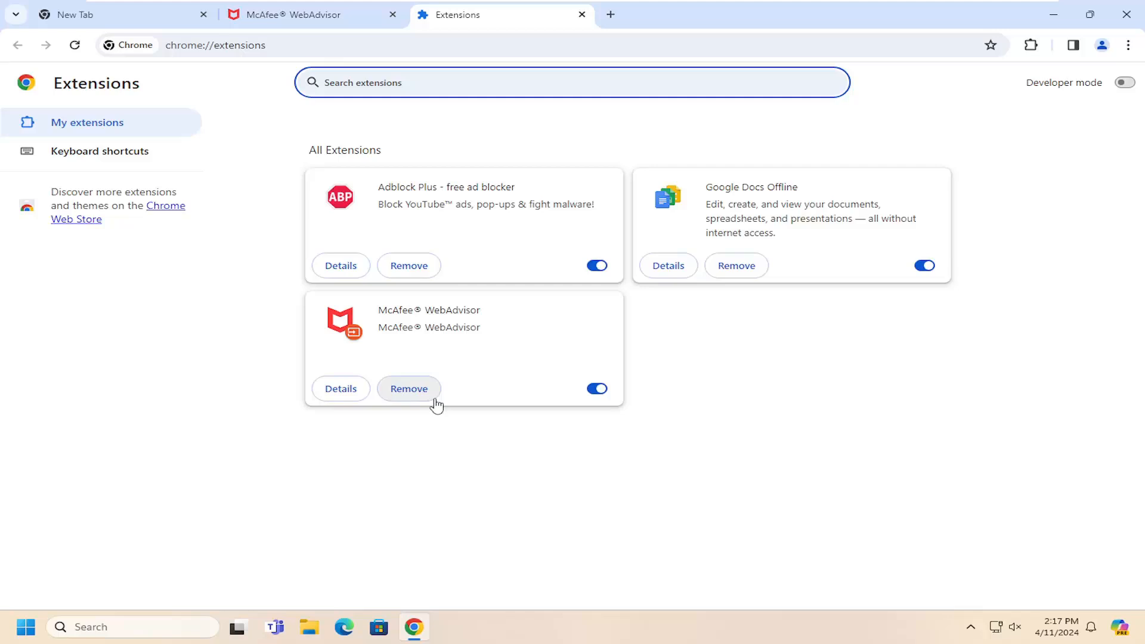
{"action": "mouse_move", "coordinate": [509, 384]}
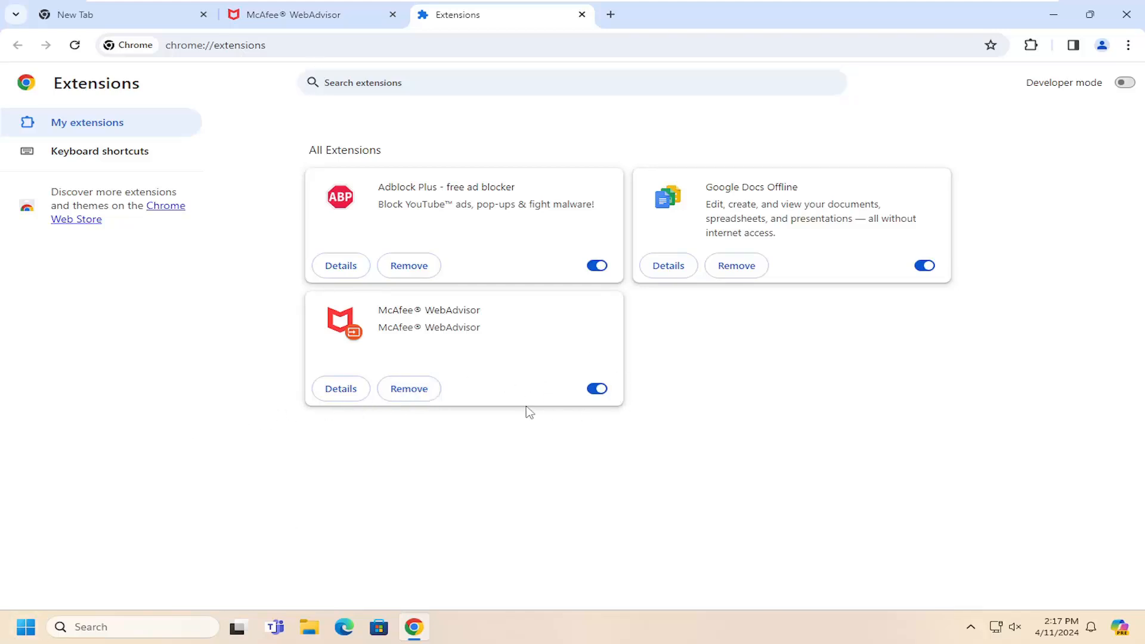
{"action": "mouse_move", "coordinate": [1129, 14]}
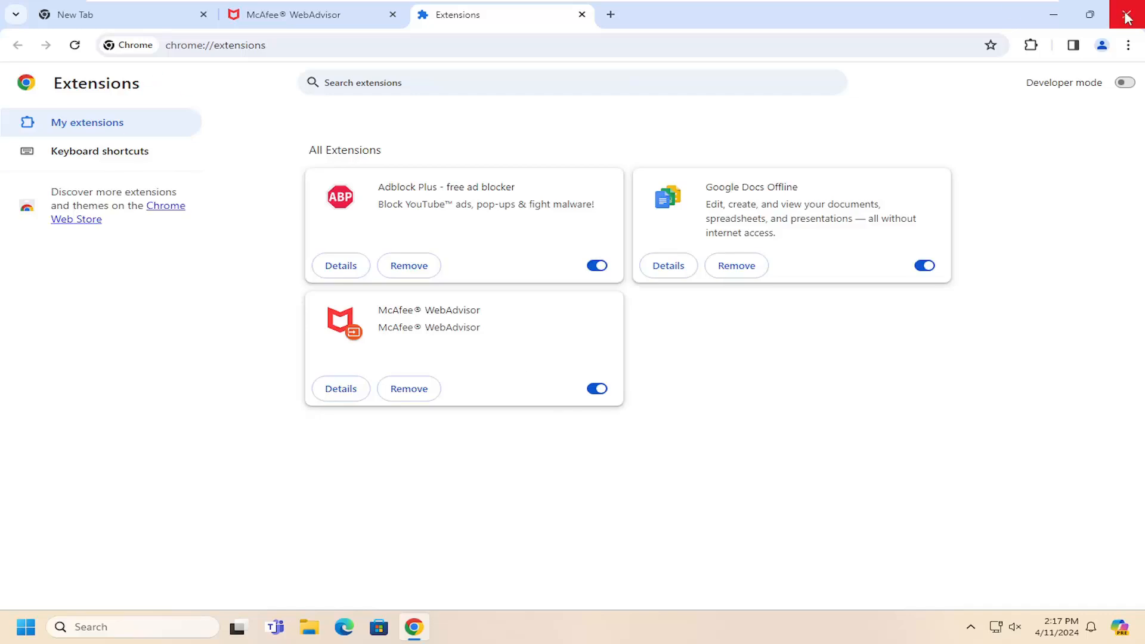
{"action": "left_click", "coordinate": [1128, 14]}
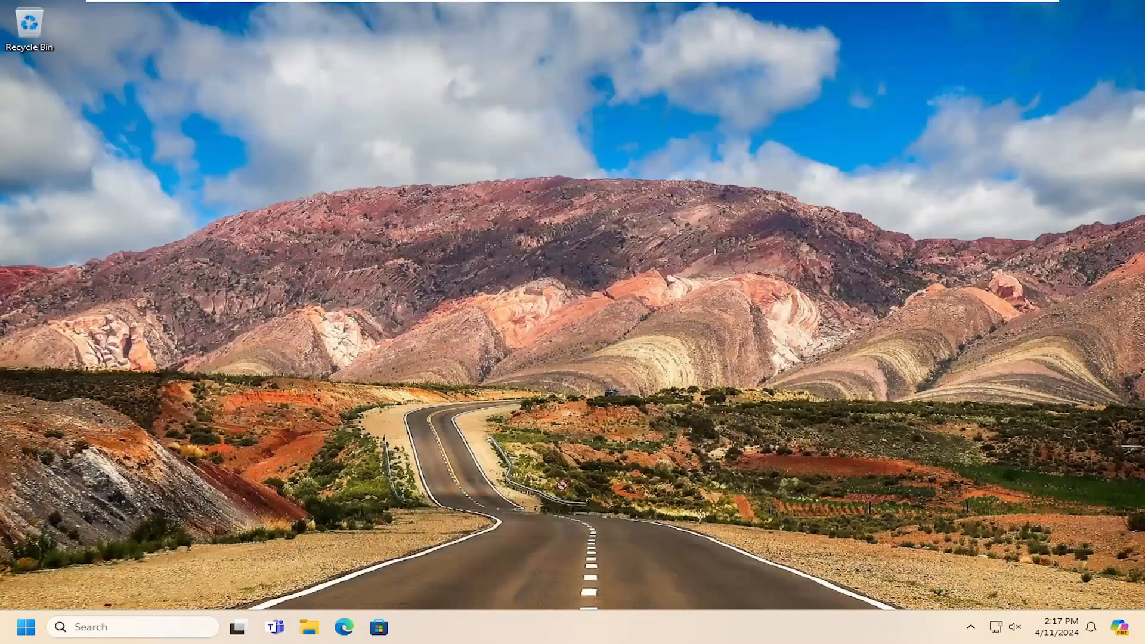